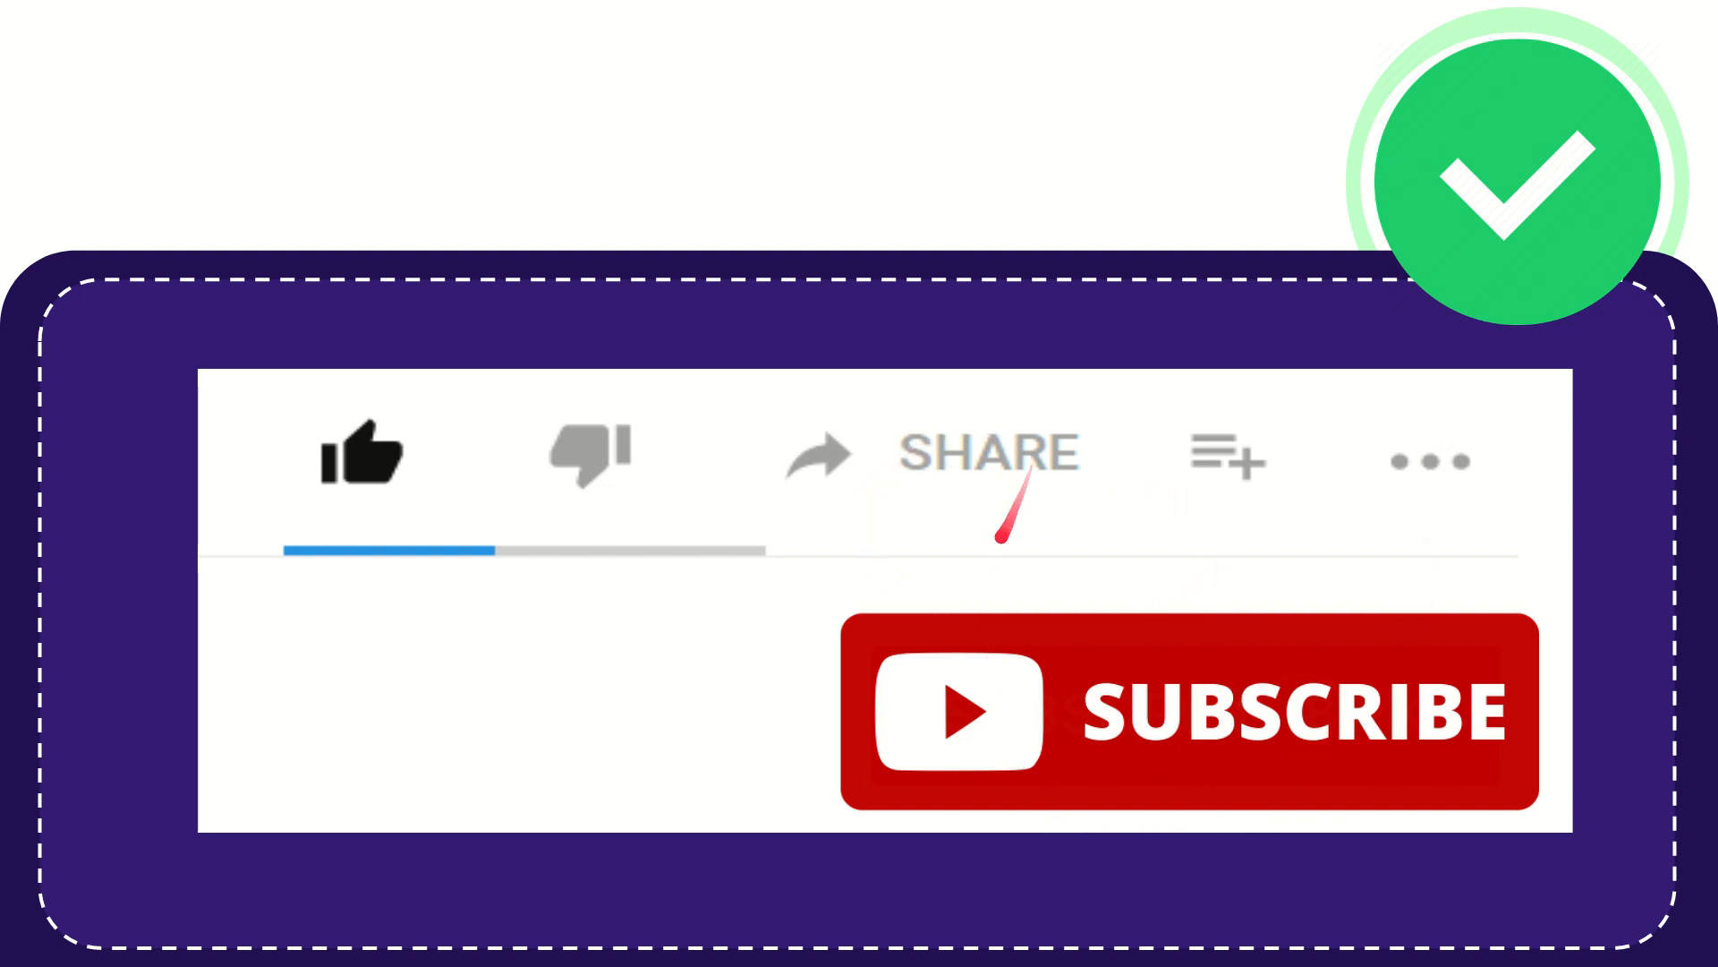
pyautogui.moveTo(997, 542)
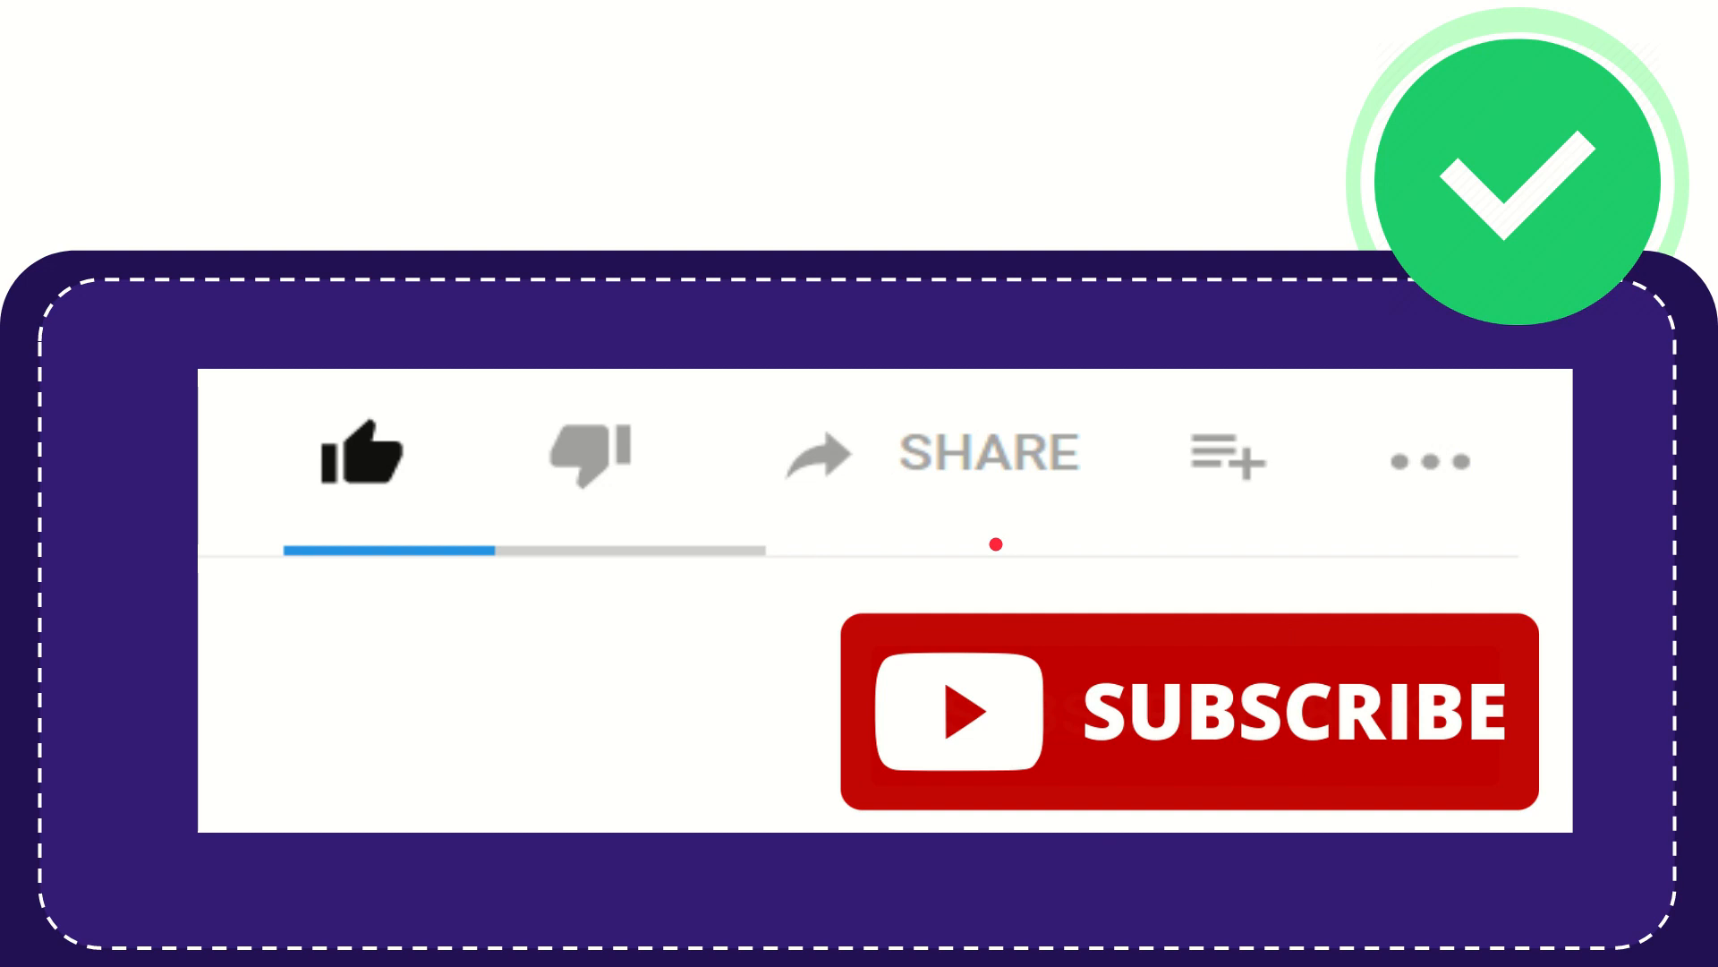